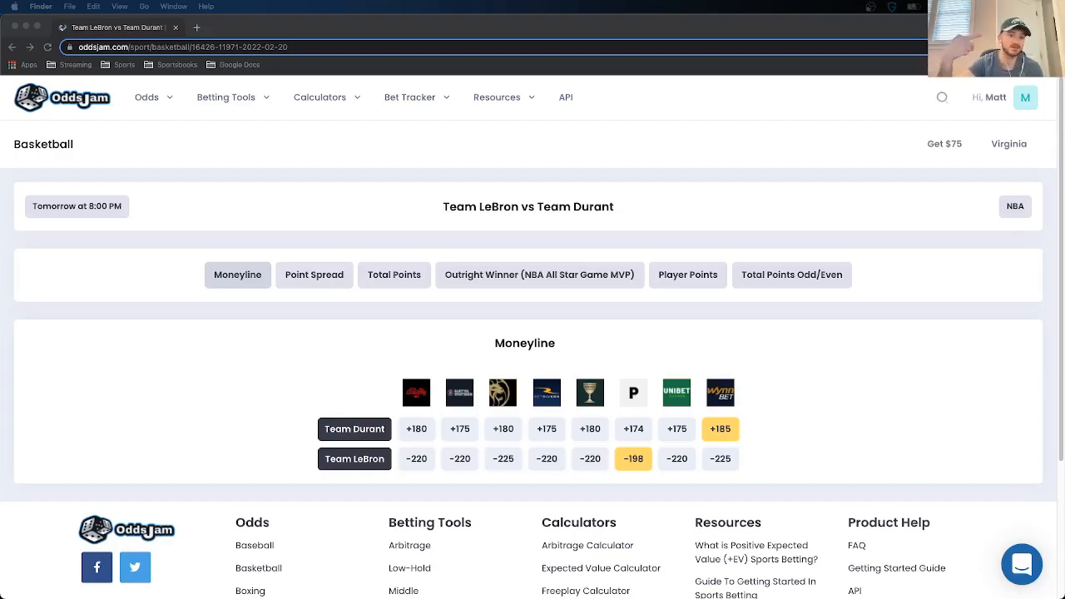
# Step: Log Team Durant's +185 WynnBET moneyline with a $75 stake, then show point spread odds
pyautogui.click(77, 205)
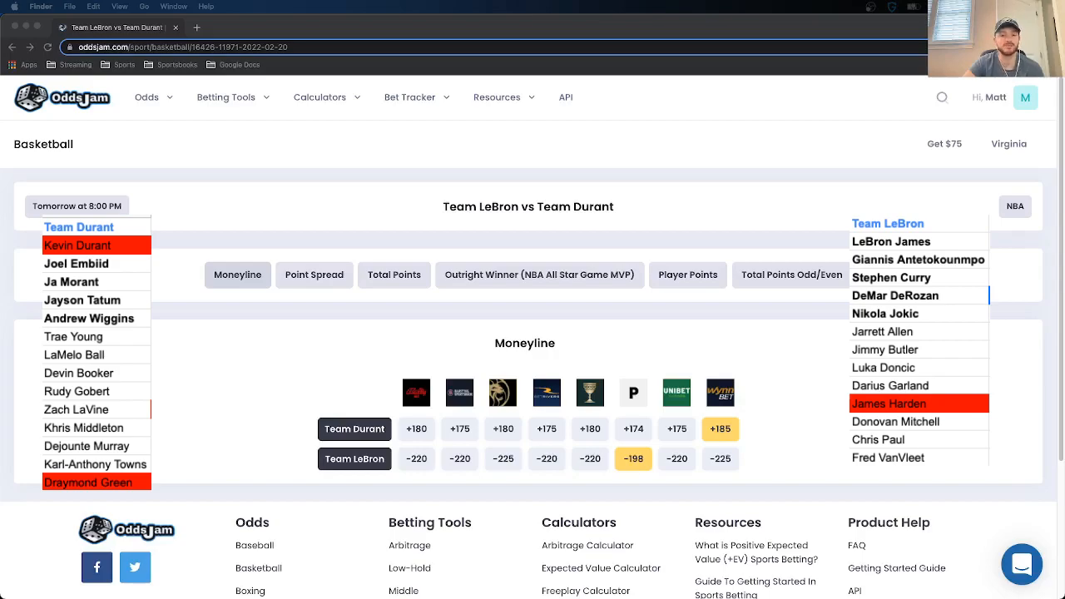
pyautogui.moveTo(706, 389)
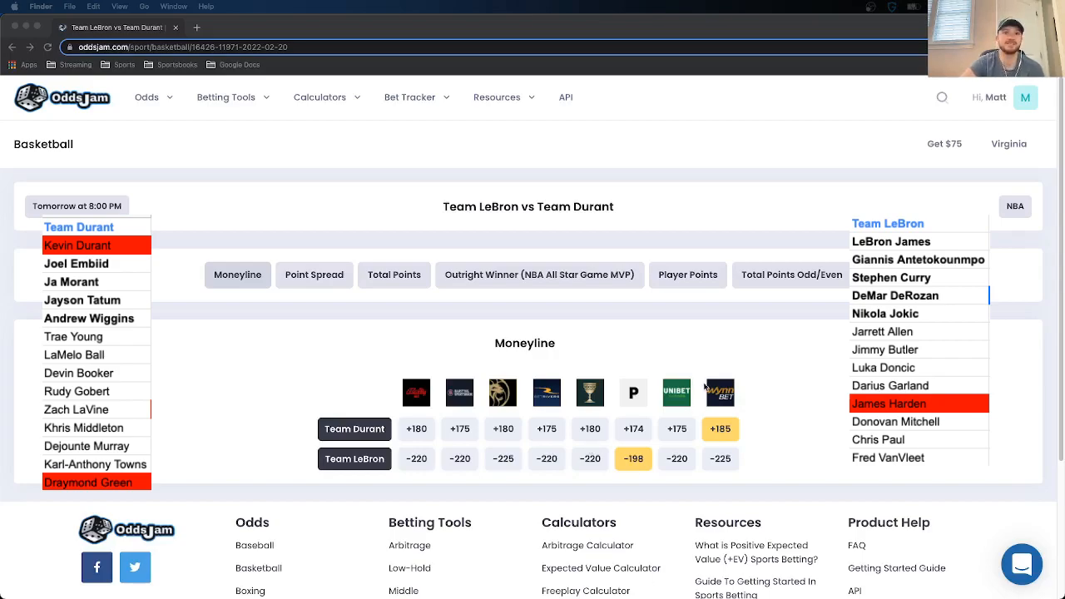
pyautogui.moveTo(710, 332)
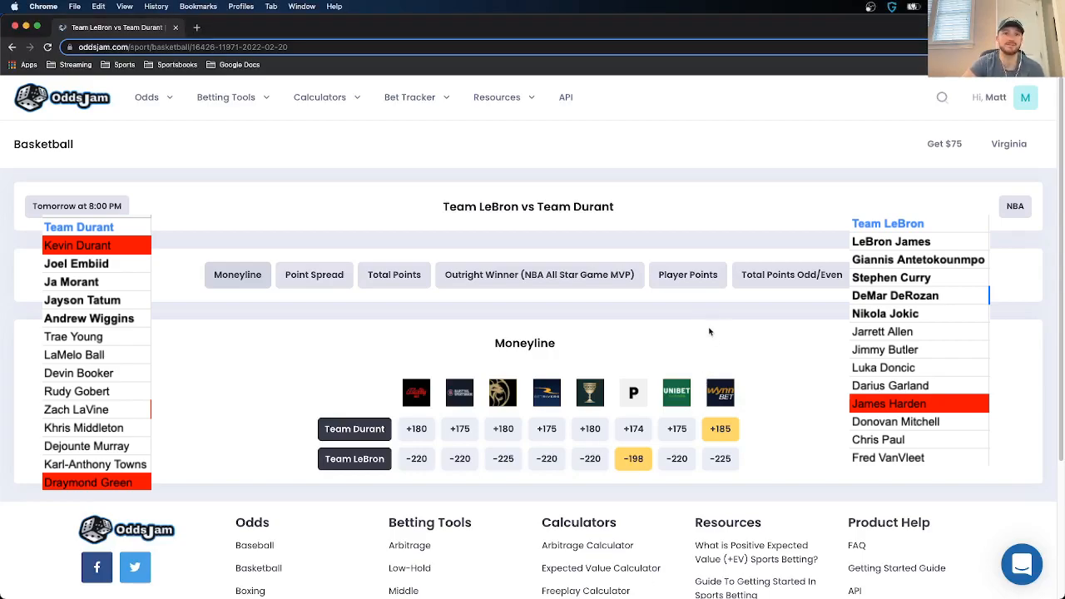
pyautogui.moveTo(634, 459)
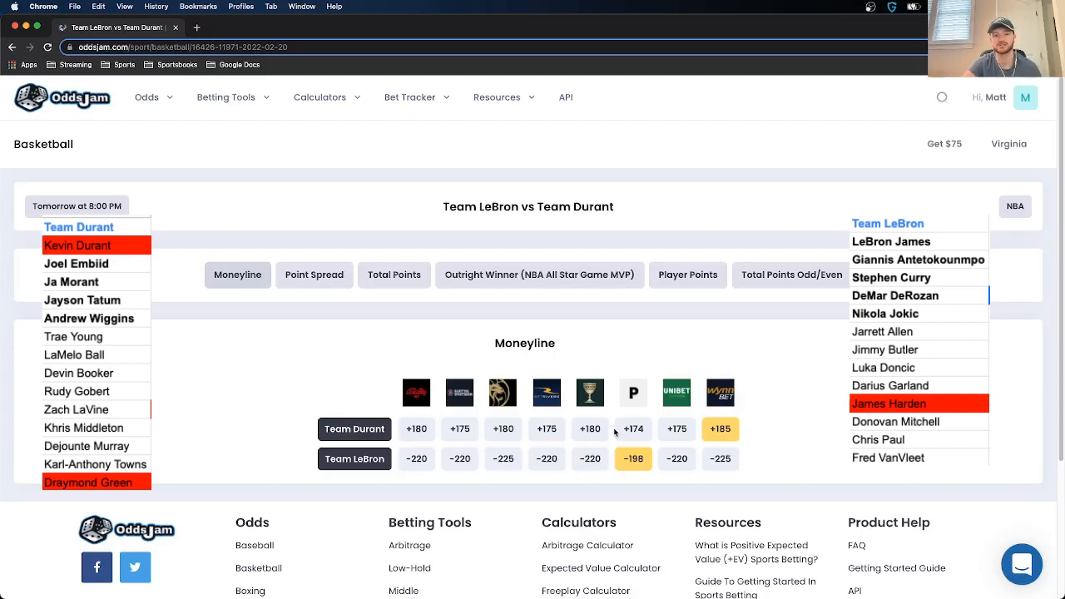
pyautogui.moveTo(751, 339)
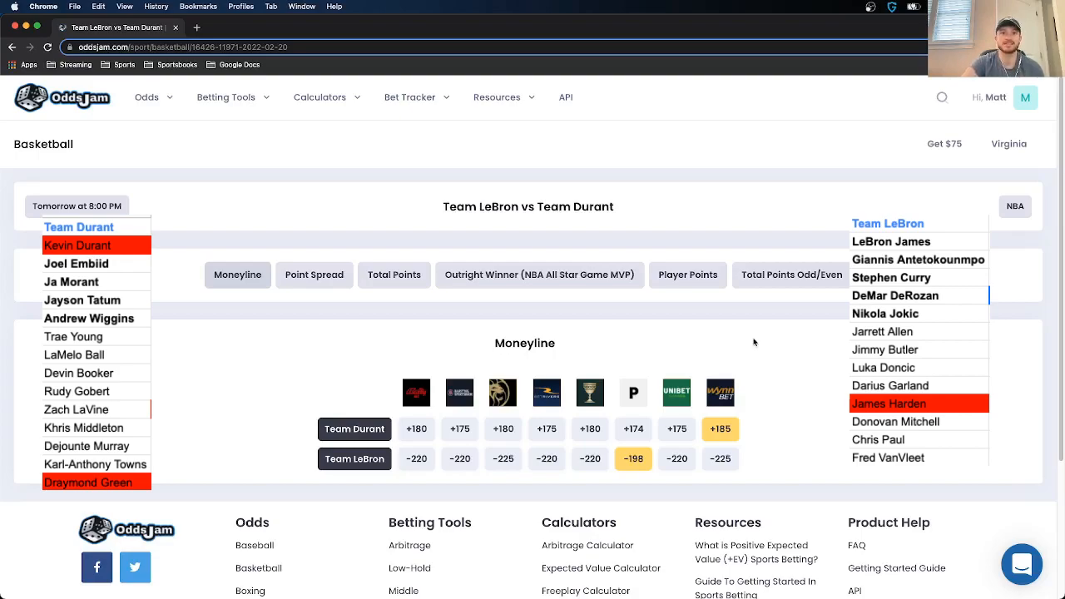
pyautogui.moveTo(843, 402)
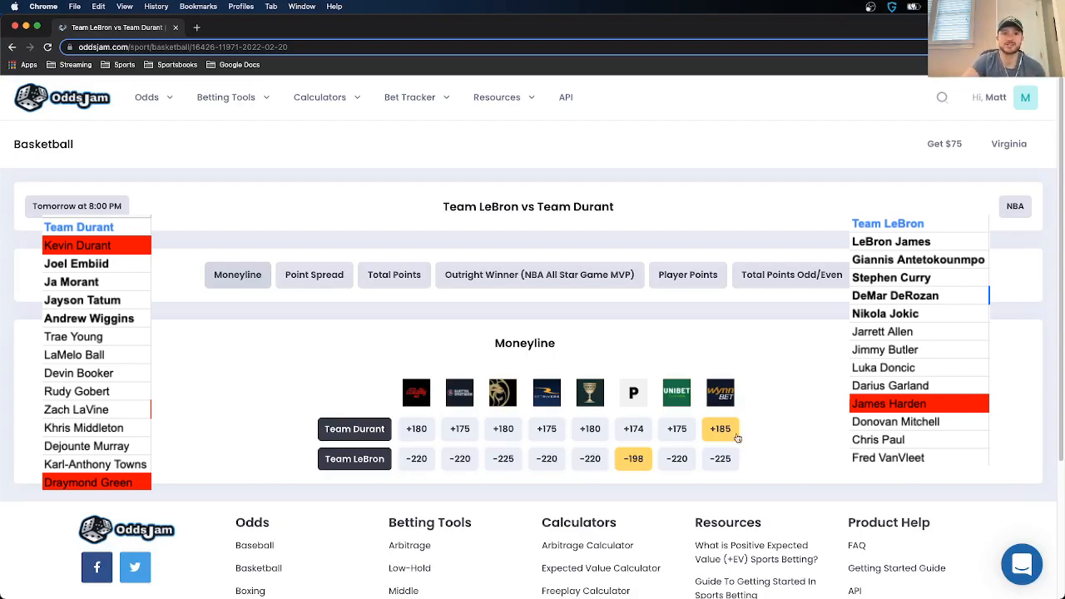
pyautogui.moveTo(658, 439)
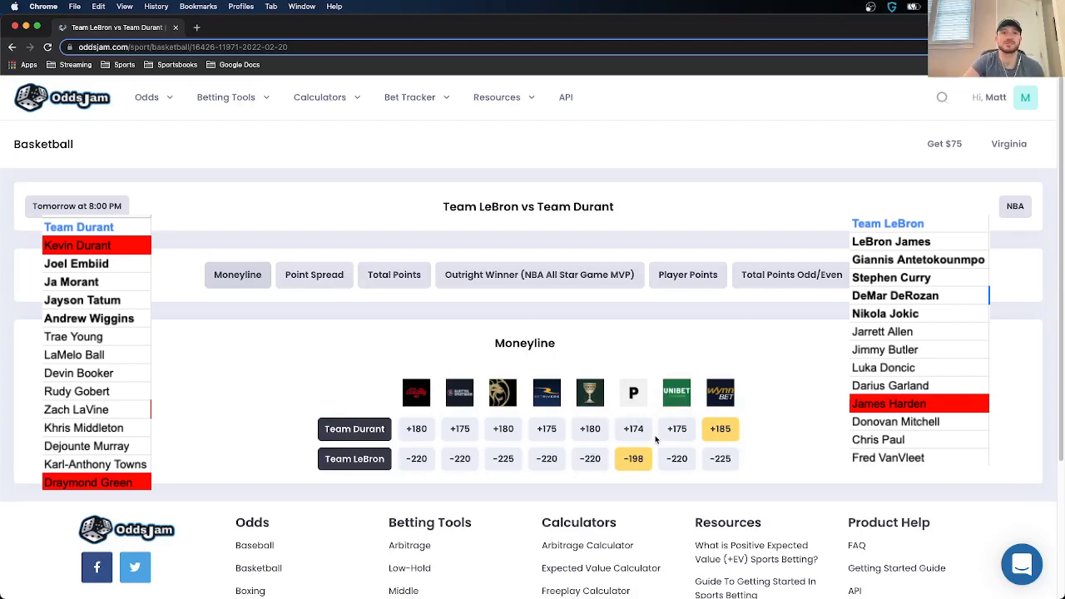
pyautogui.moveTo(614, 480)
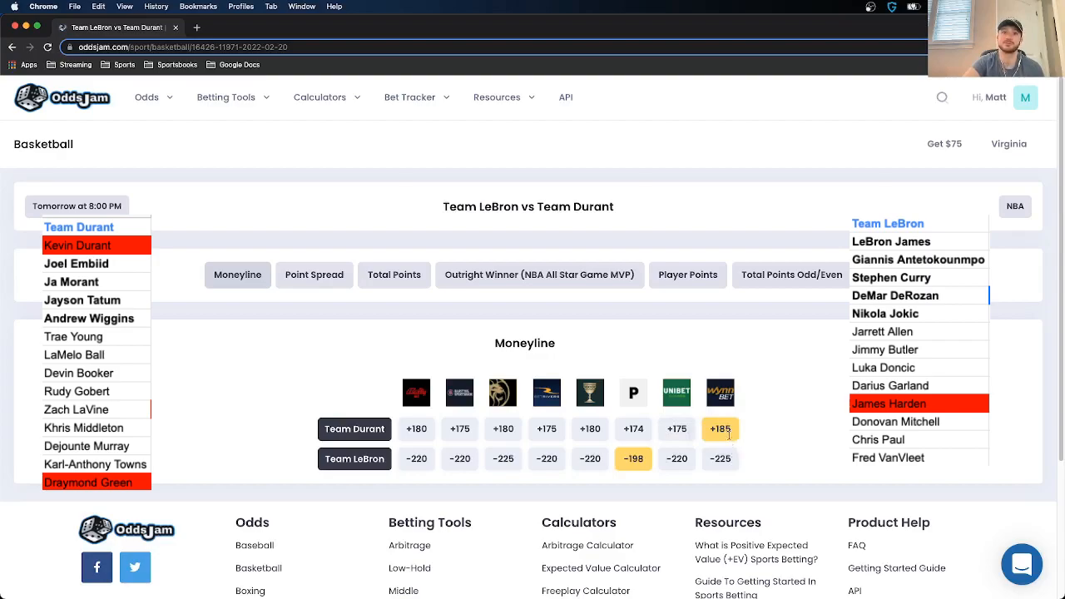
pyautogui.click(720, 429)
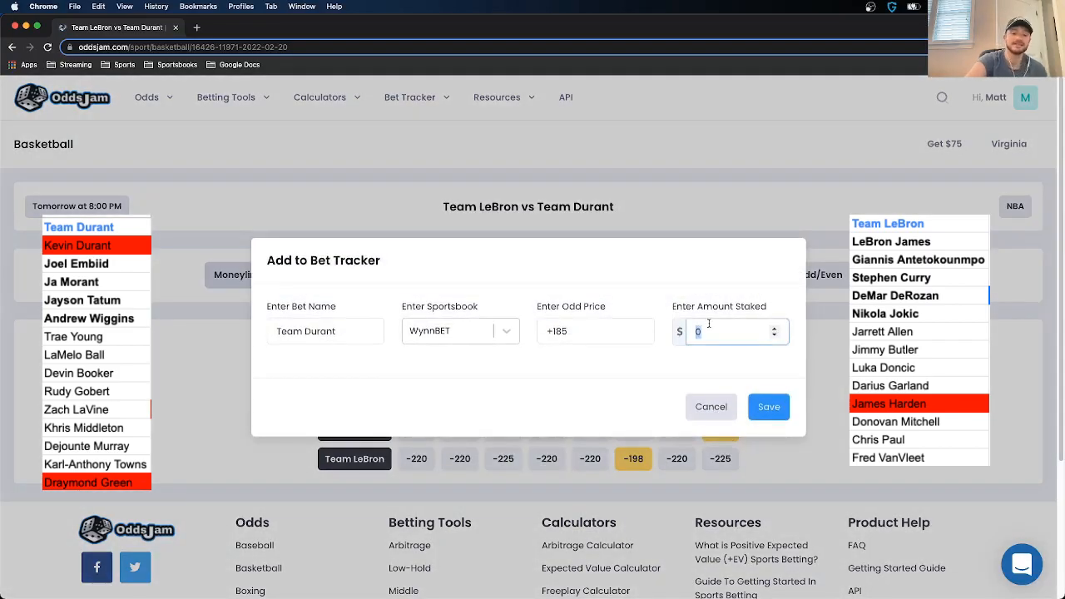
pyautogui.write('75')
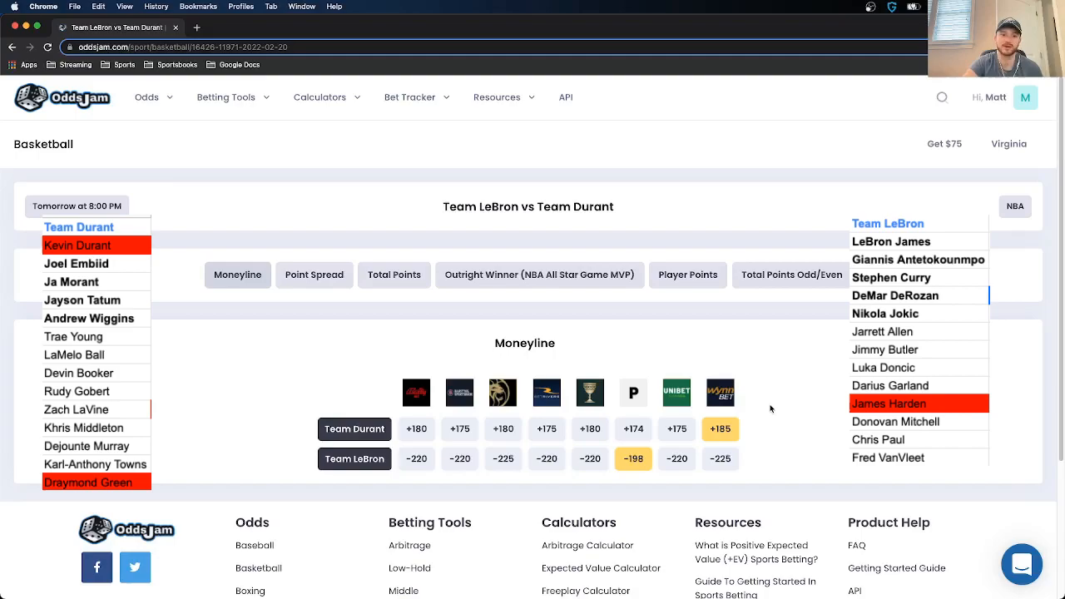
pyautogui.moveTo(824, 431)
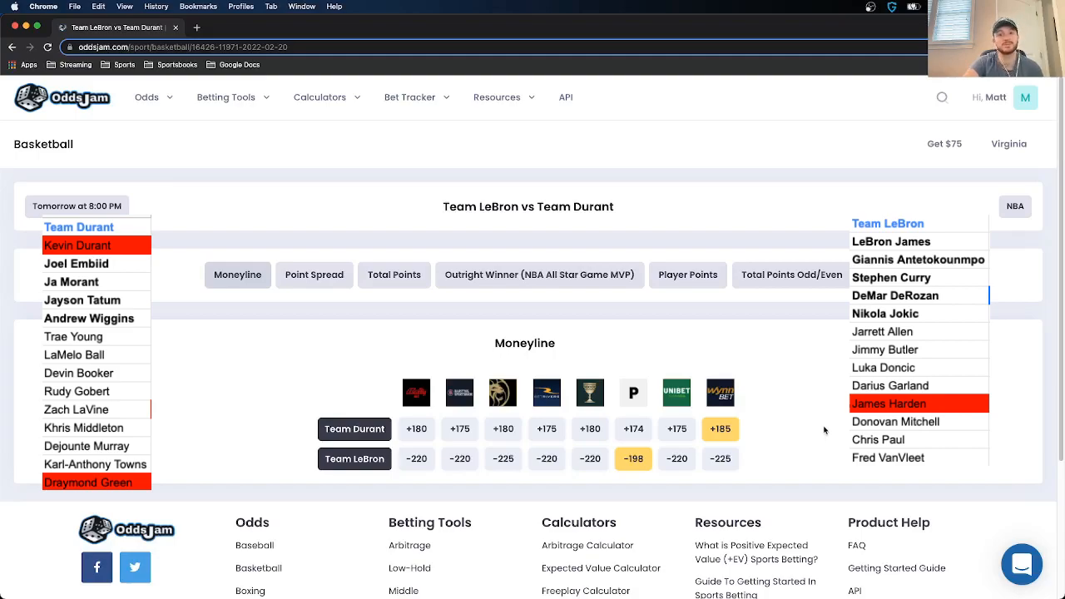
pyautogui.click(313, 275)
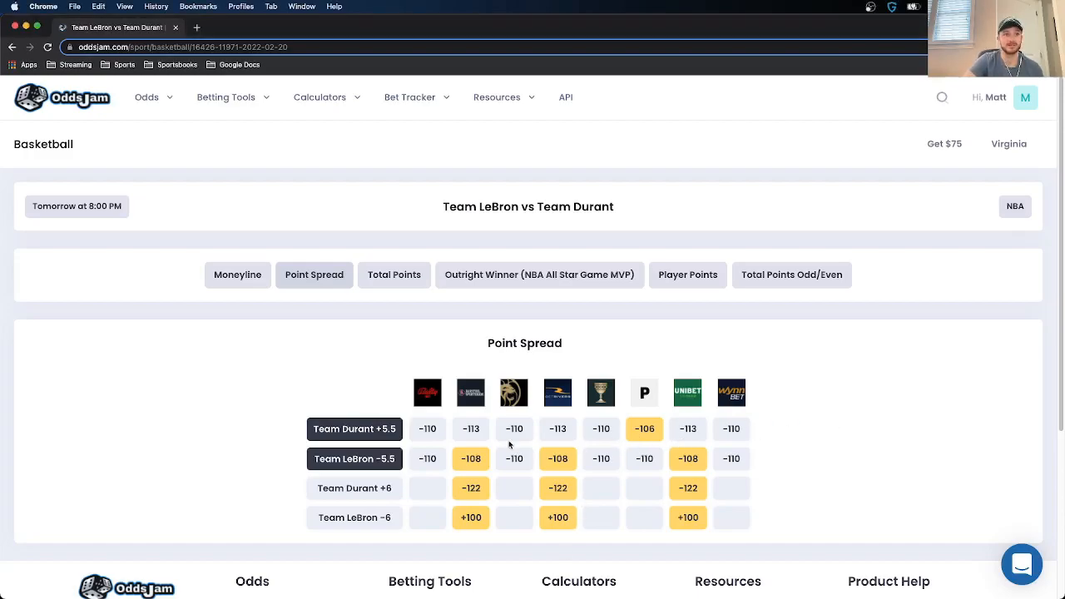
pyautogui.moveTo(354, 428)
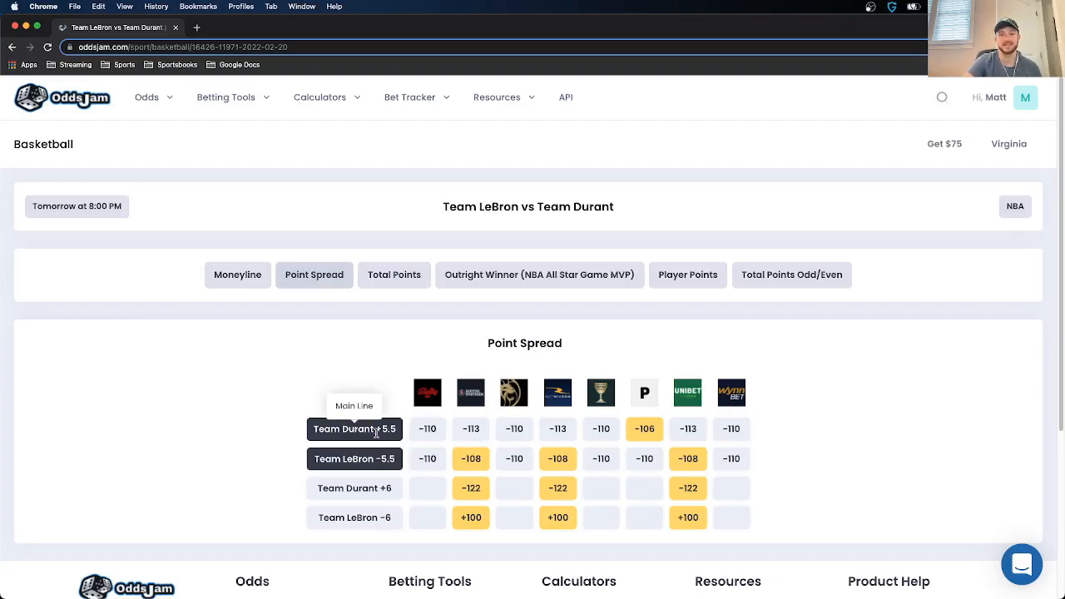
pyautogui.moveTo(682, 495)
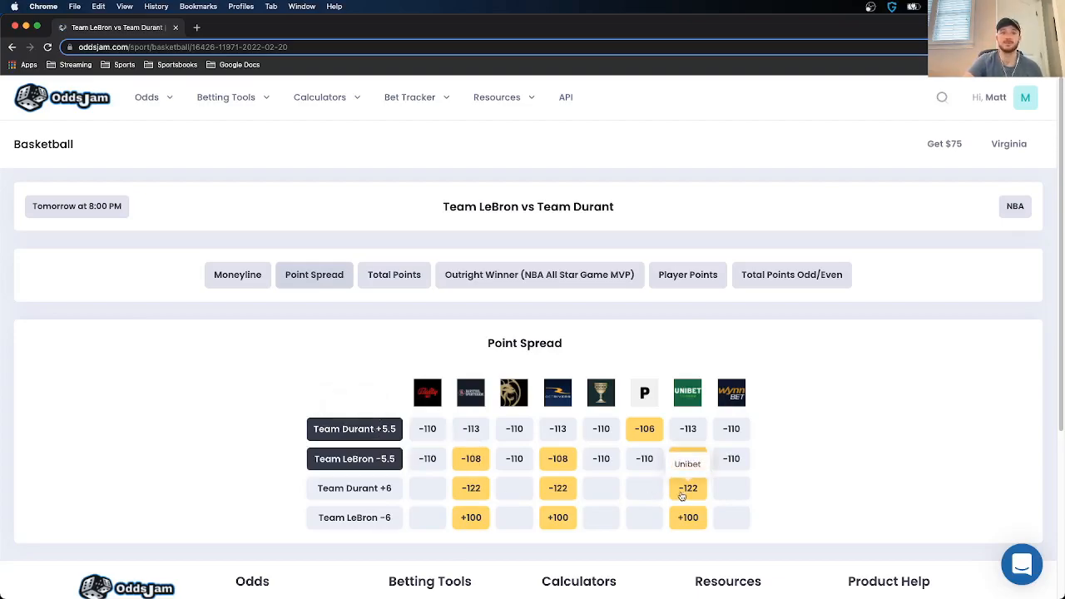
pyautogui.moveTo(652, 483)
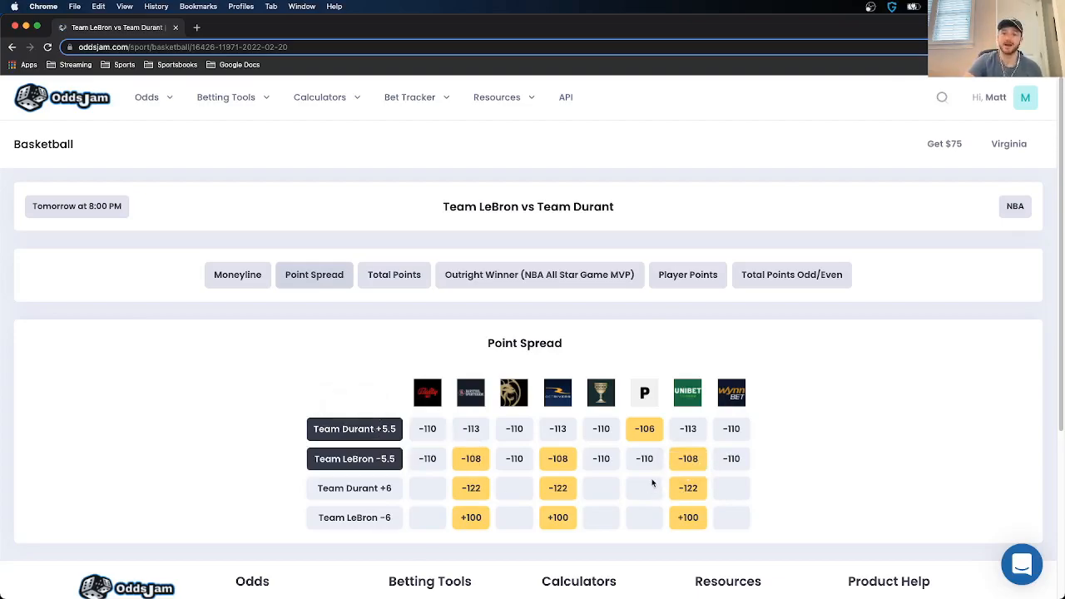
pyautogui.moveTo(645, 481)
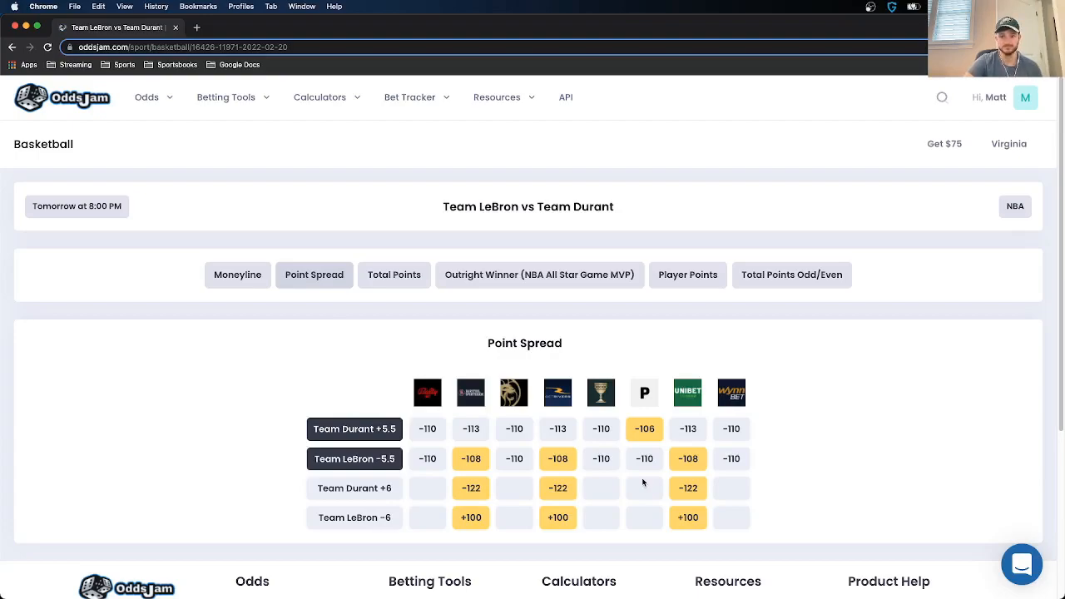
pyautogui.moveTo(470, 458)
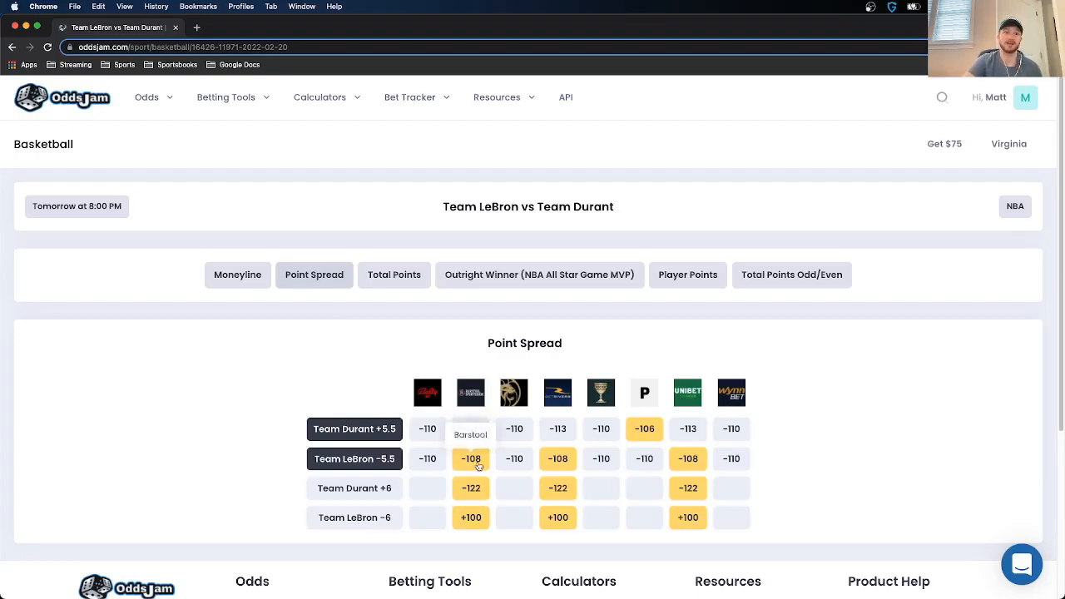
pyautogui.moveTo(688, 460)
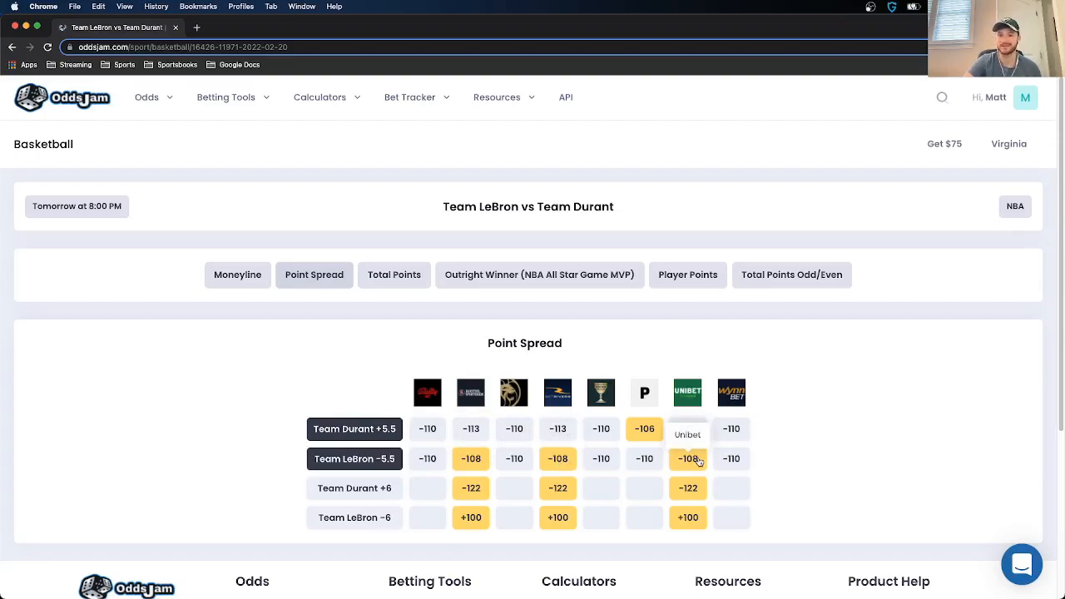
# Step: After comparing the Durant +5.5 and LeBron -5.5 spreads, show the Total Points odds
pyautogui.click(394, 274)
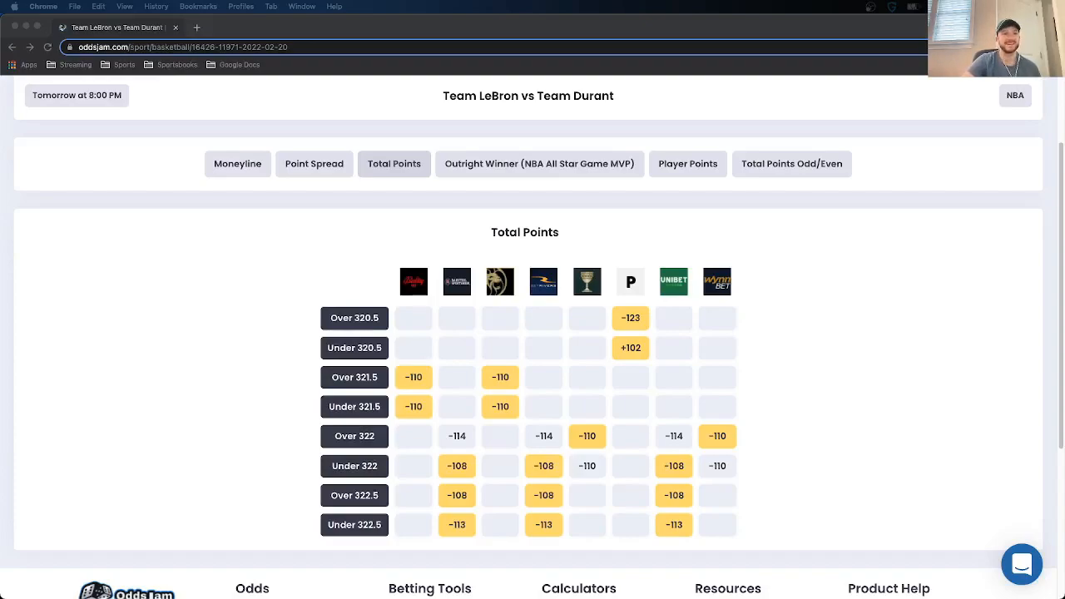
pyautogui.moveTo(354, 318)
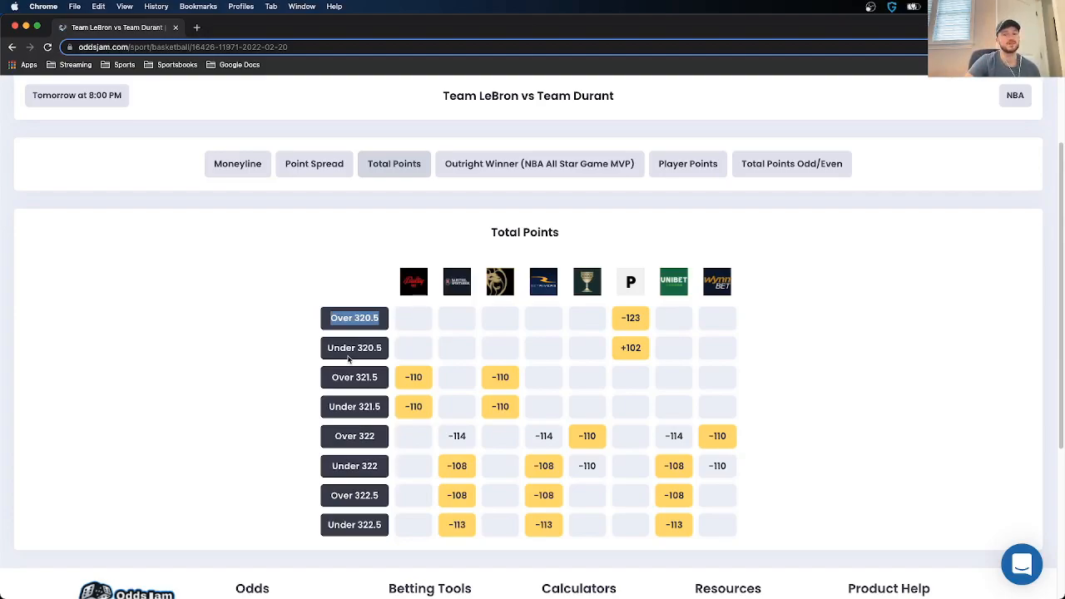
pyautogui.moveTo(353, 318)
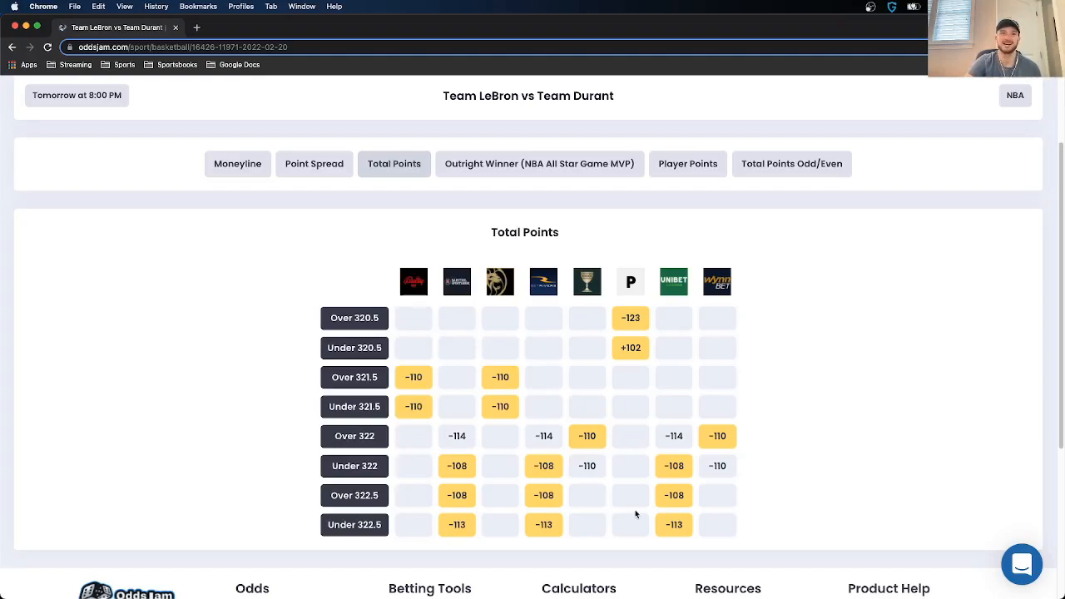
pyautogui.moveTo(354, 495)
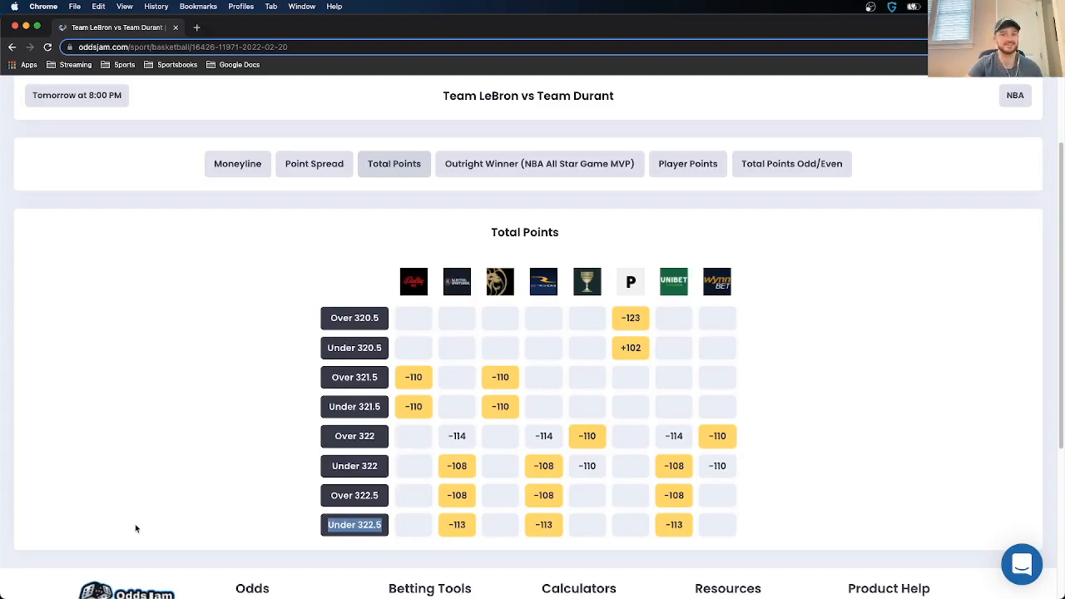
pyautogui.moveTo(652, 522)
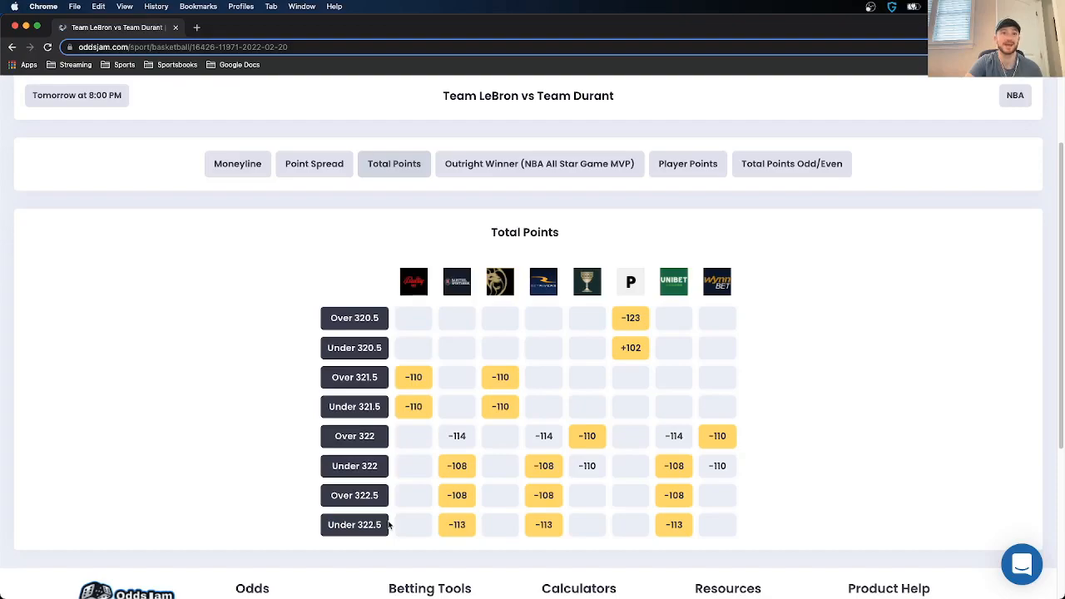
pyautogui.moveTo(543, 282)
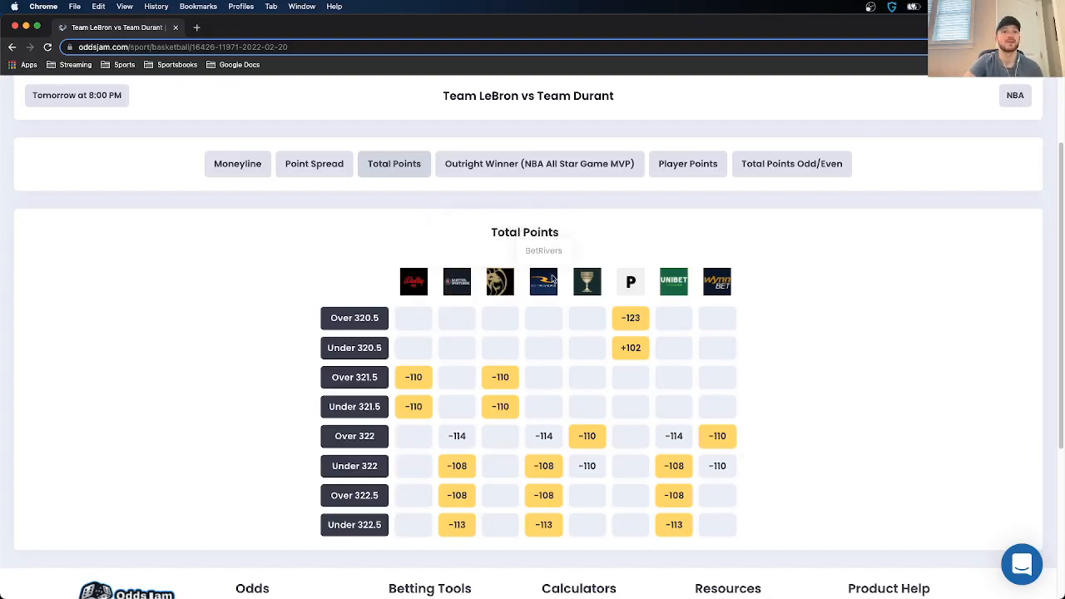
pyautogui.moveTo(456, 544)
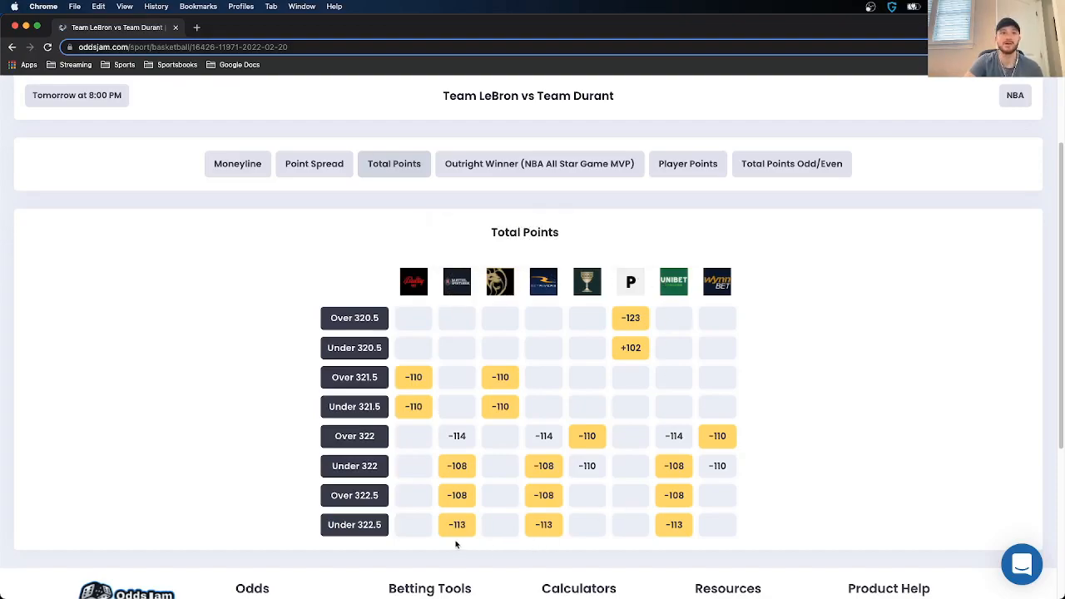
# Step: Log the Under 322.5 at -113 with Barstool, staking $40
pyautogui.click(457, 524)
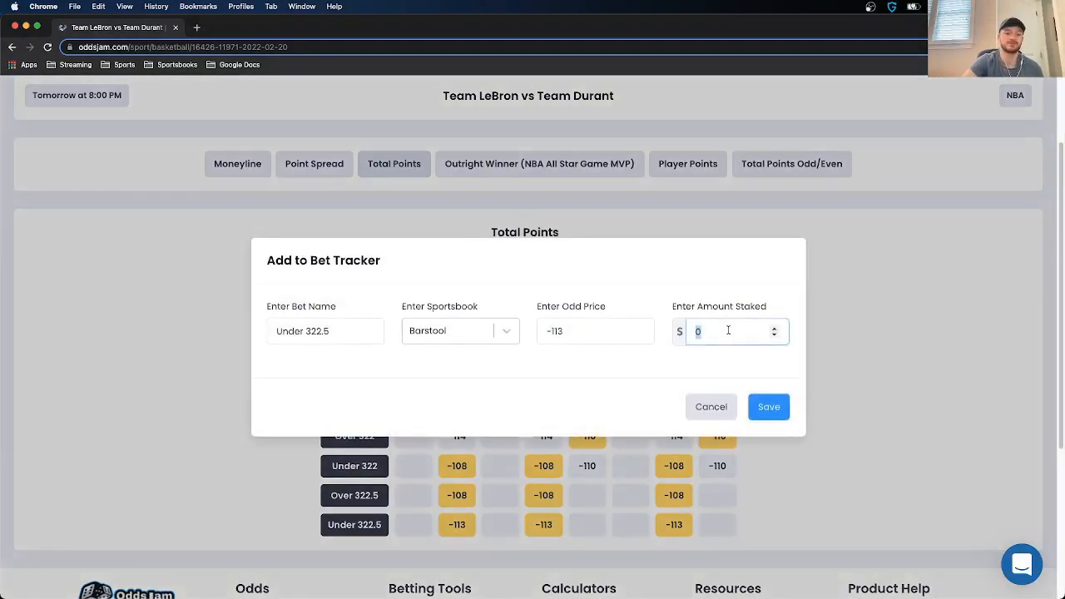
pyautogui.write('40')
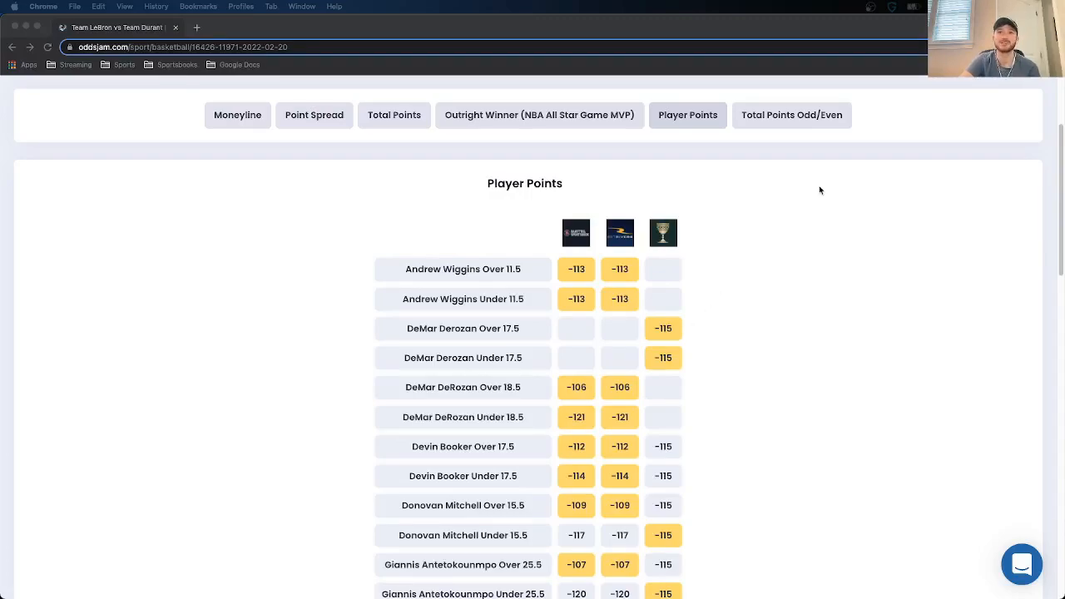
# Step: View the Total Points Odd/Even odds, then the All-Star Game MVP outright odds
pyautogui.click(791, 115)
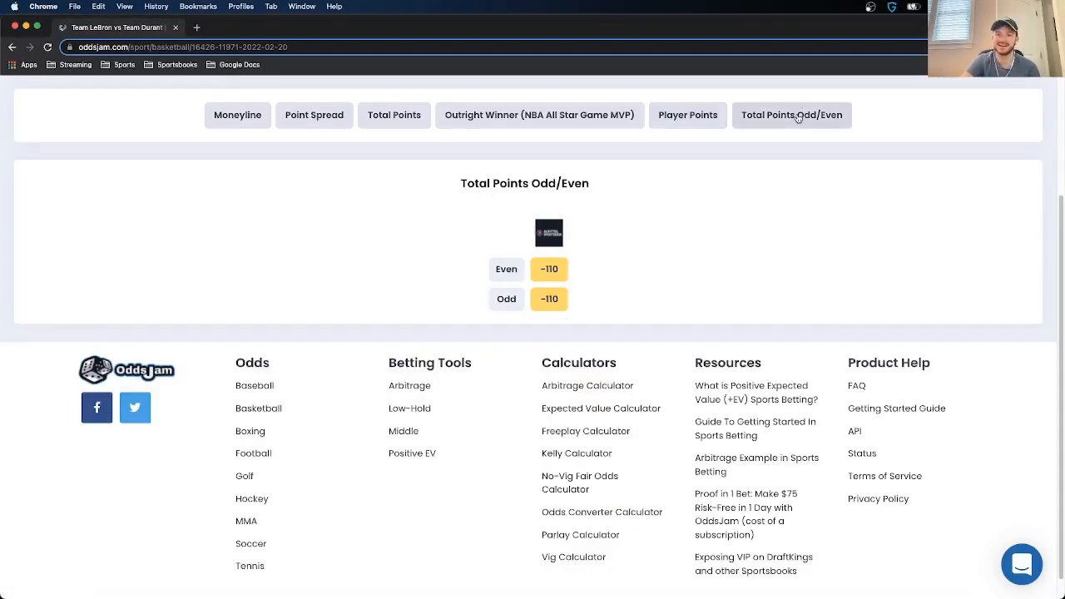
pyautogui.click(538, 115)
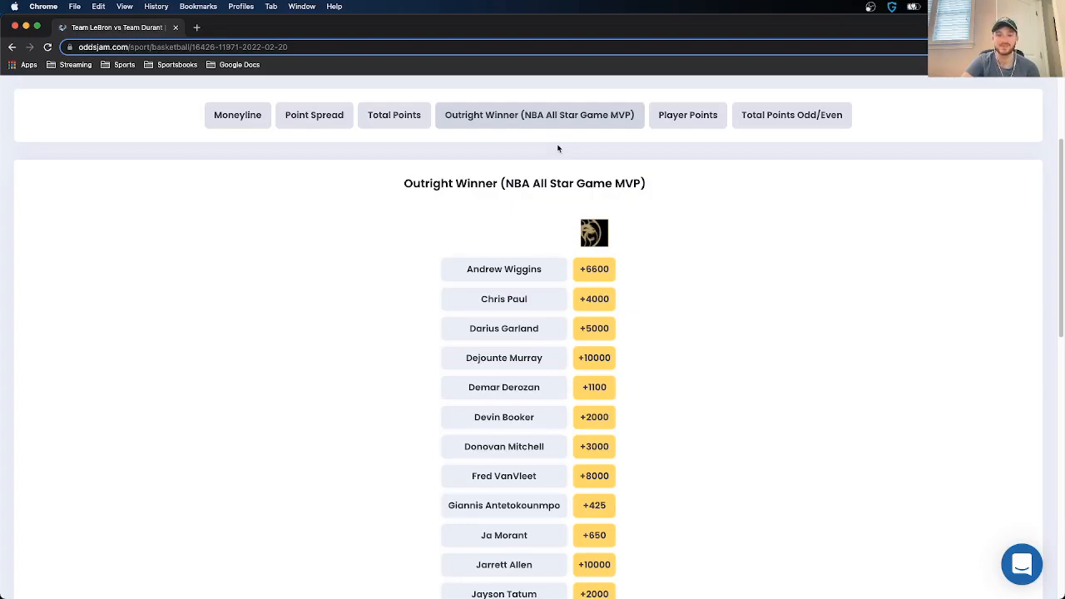
pyautogui.moveTo(651, 514)
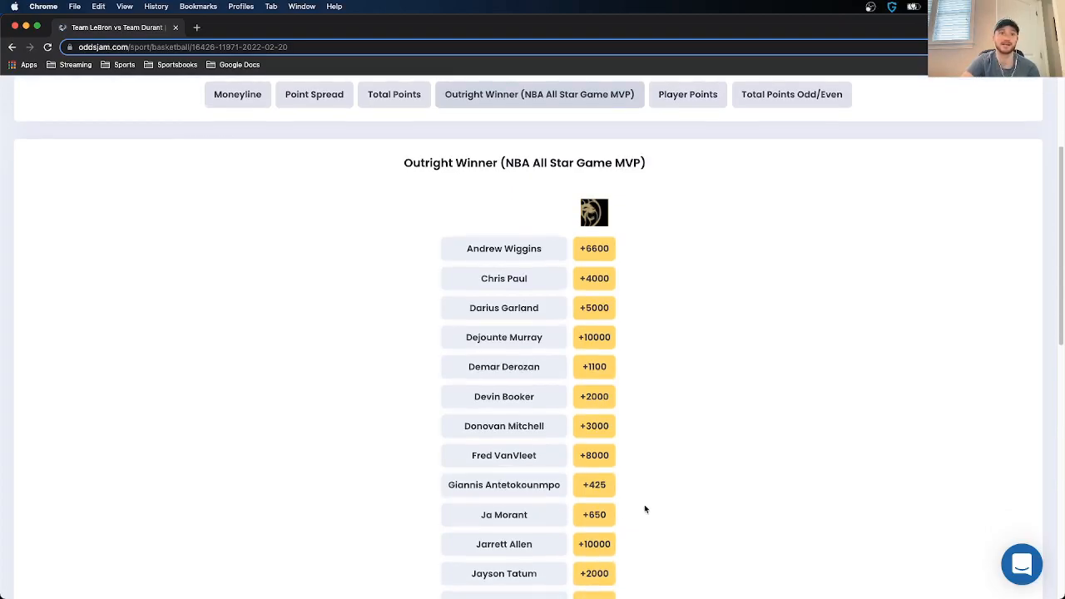
pyautogui.scroll(-3)
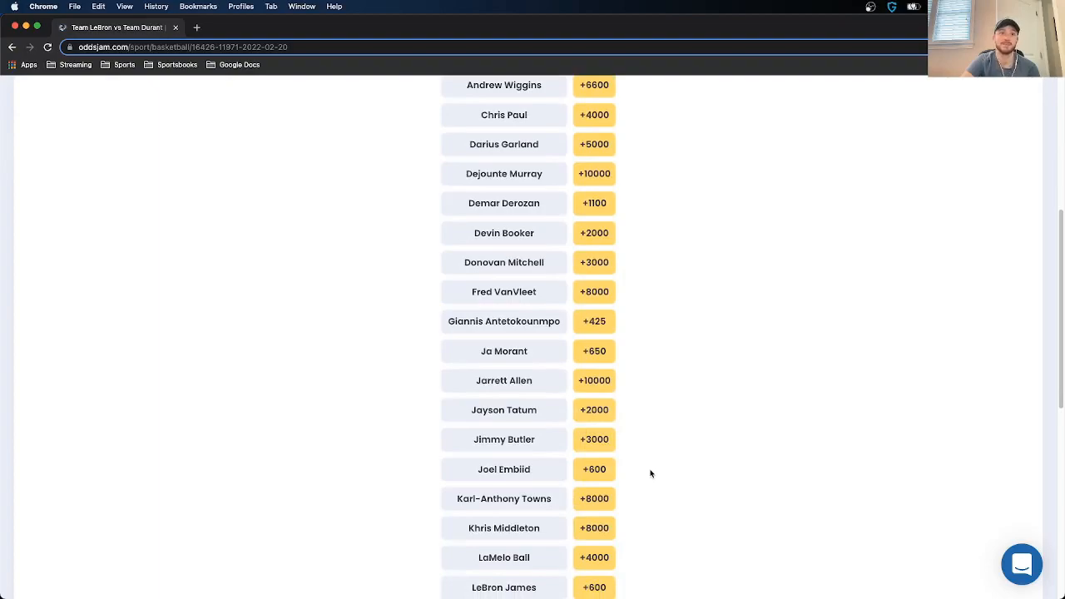
pyautogui.scroll(-3)
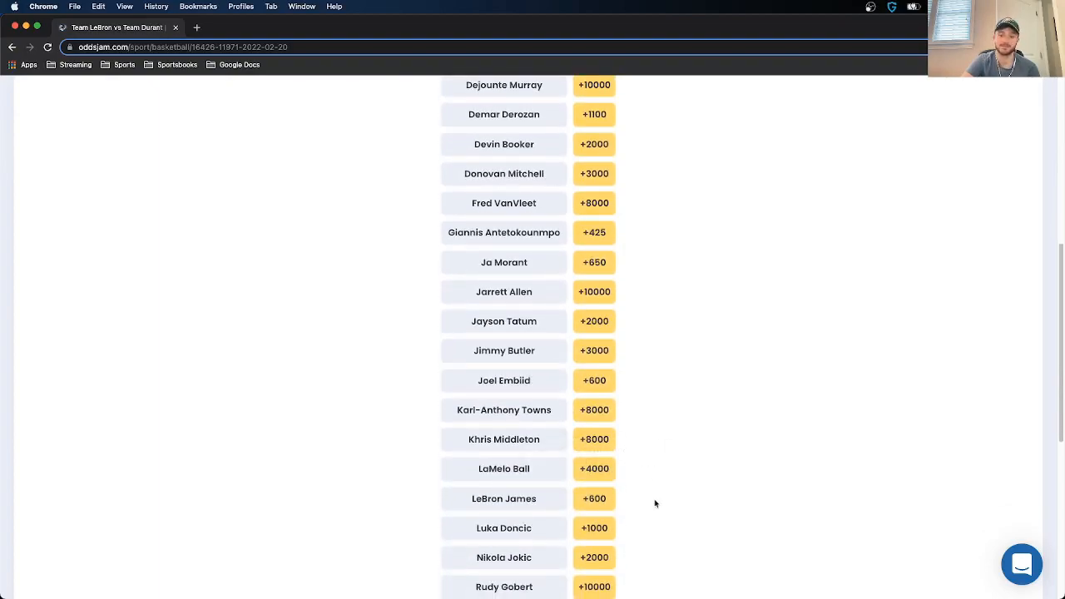
pyautogui.scroll(-3)
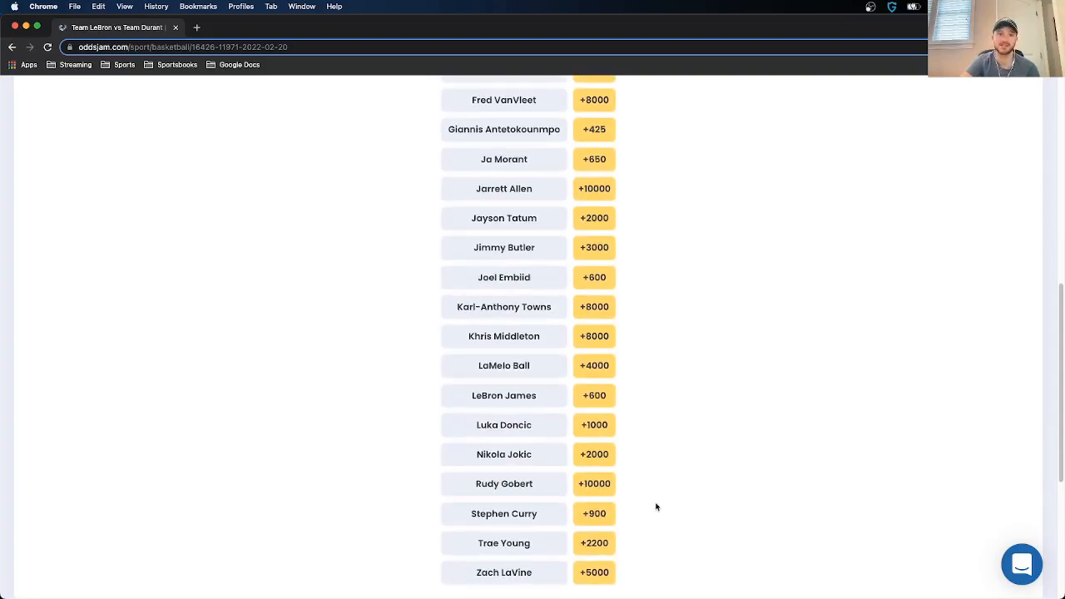
pyautogui.scroll(3)
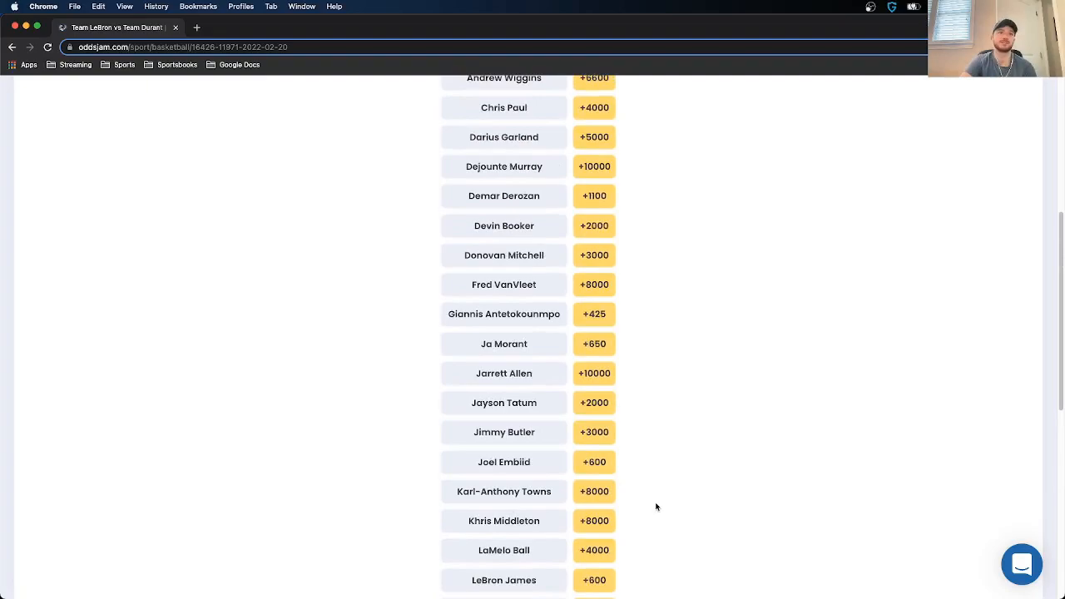
pyautogui.moveTo(683, 390)
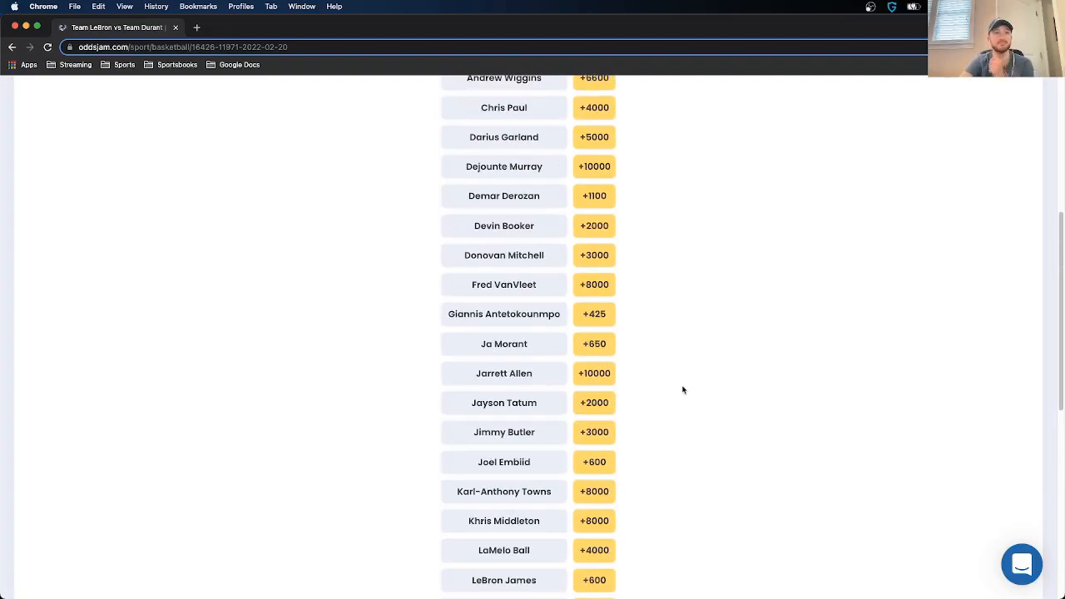
pyautogui.moveTo(693, 357)
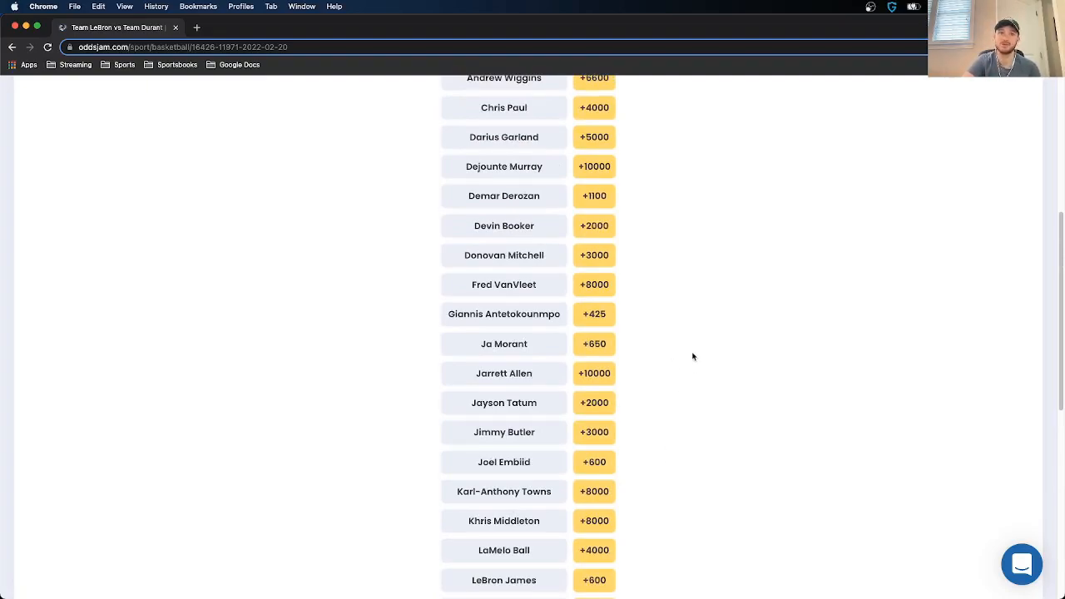
pyautogui.moveTo(658, 345)
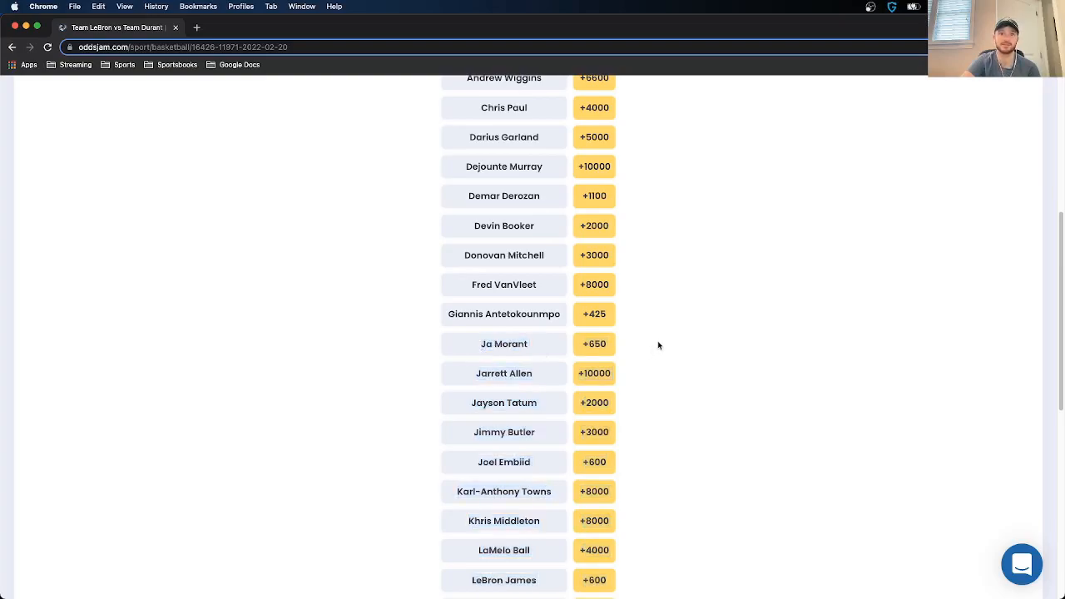
pyautogui.moveTo(506, 344)
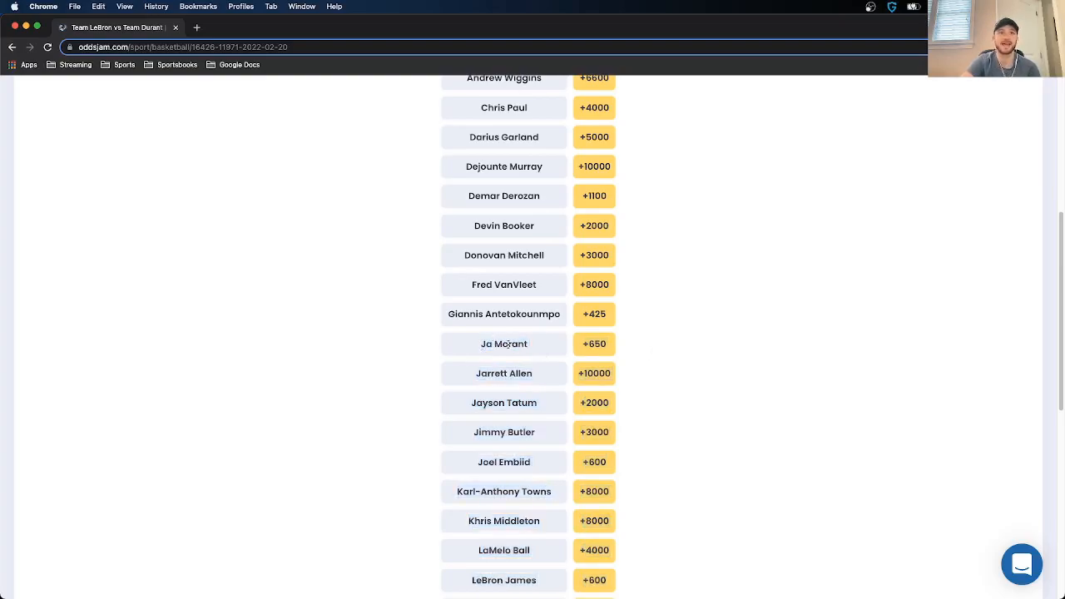
pyautogui.doubleClick(503, 344)
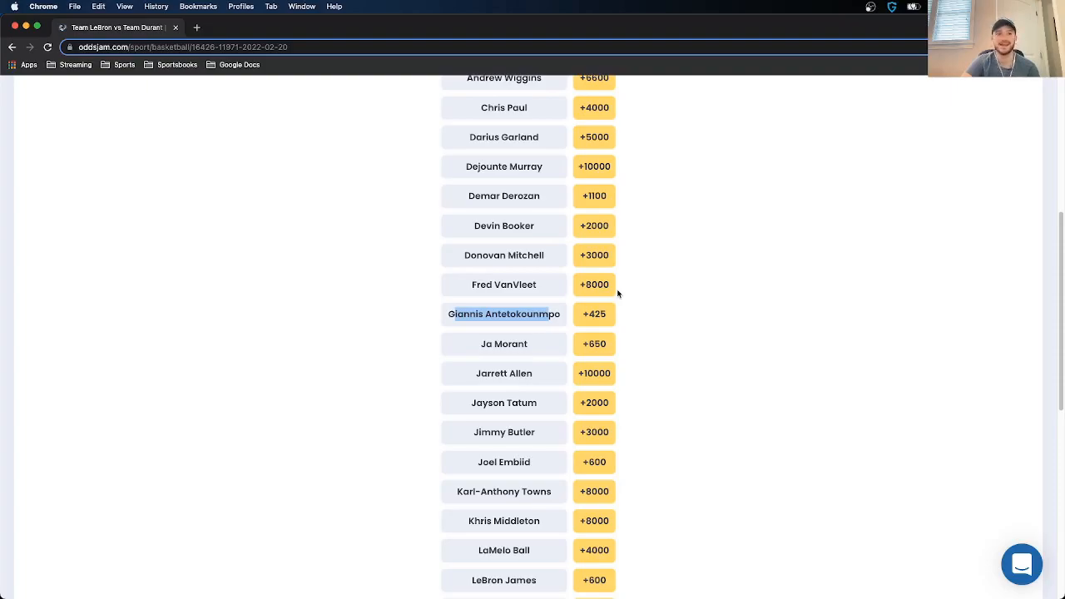
pyautogui.scroll(-3)
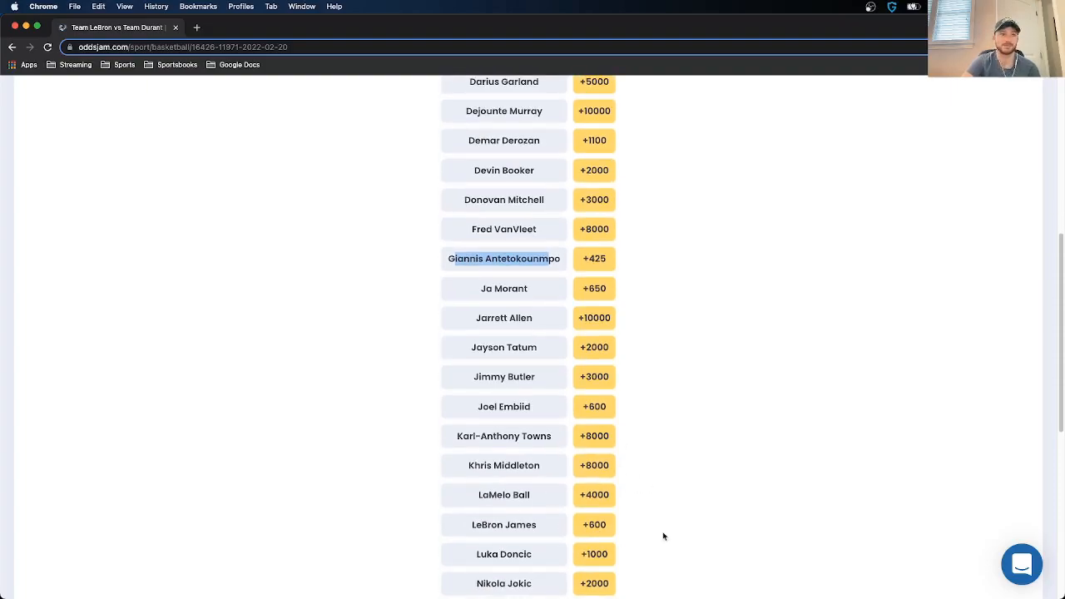
pyautogui.moveTo(769, 458)
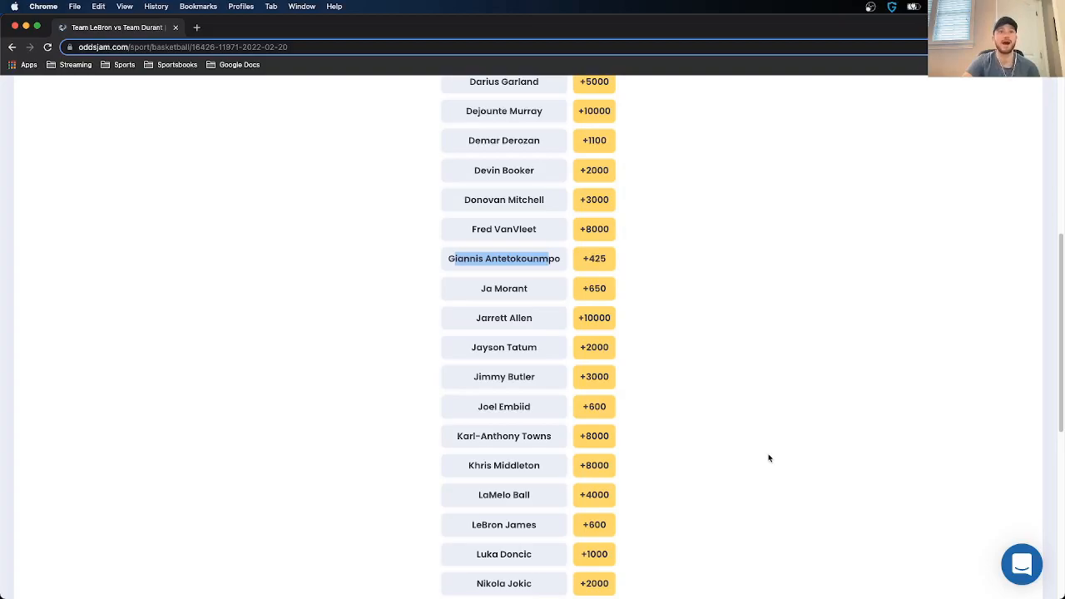
pyautogui.scroll(3)
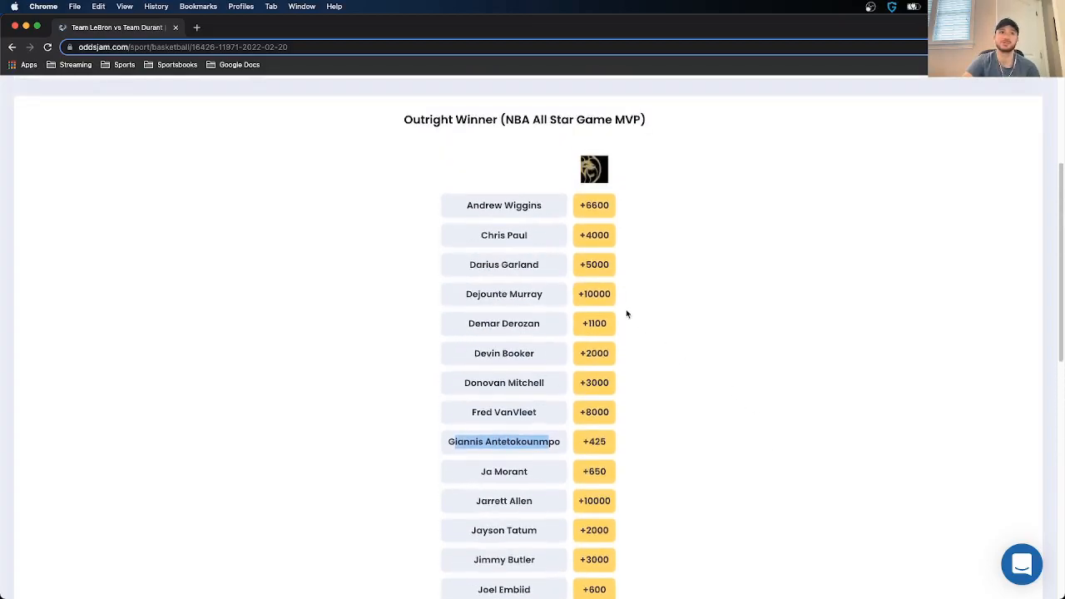
pyautogui.doubleClick(503, 235)
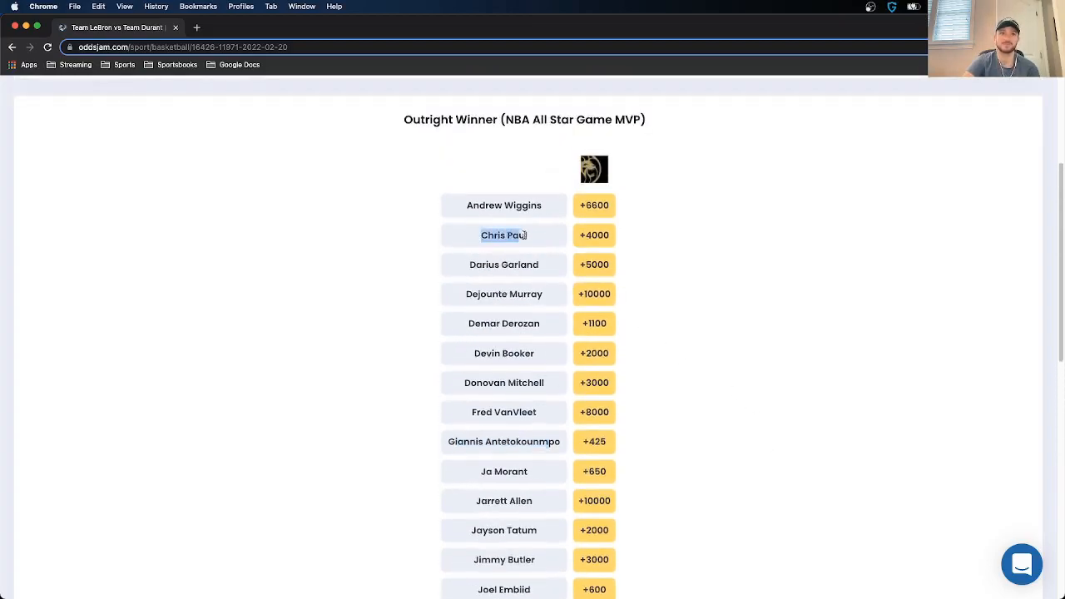
pyautogui.moveTo(364, 238)
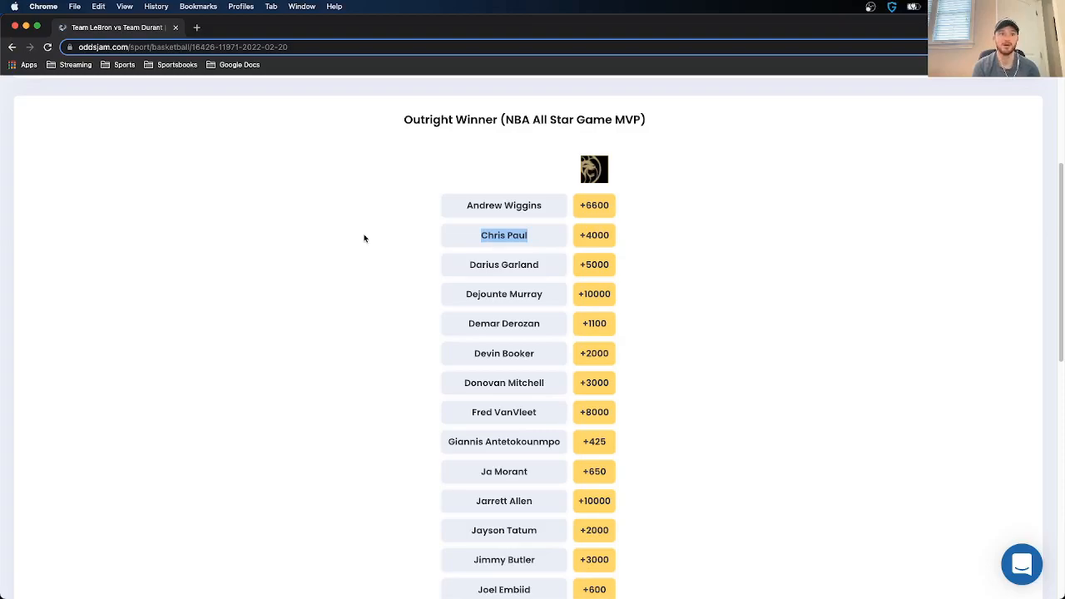
pyautogui.moveTo(554, 360)
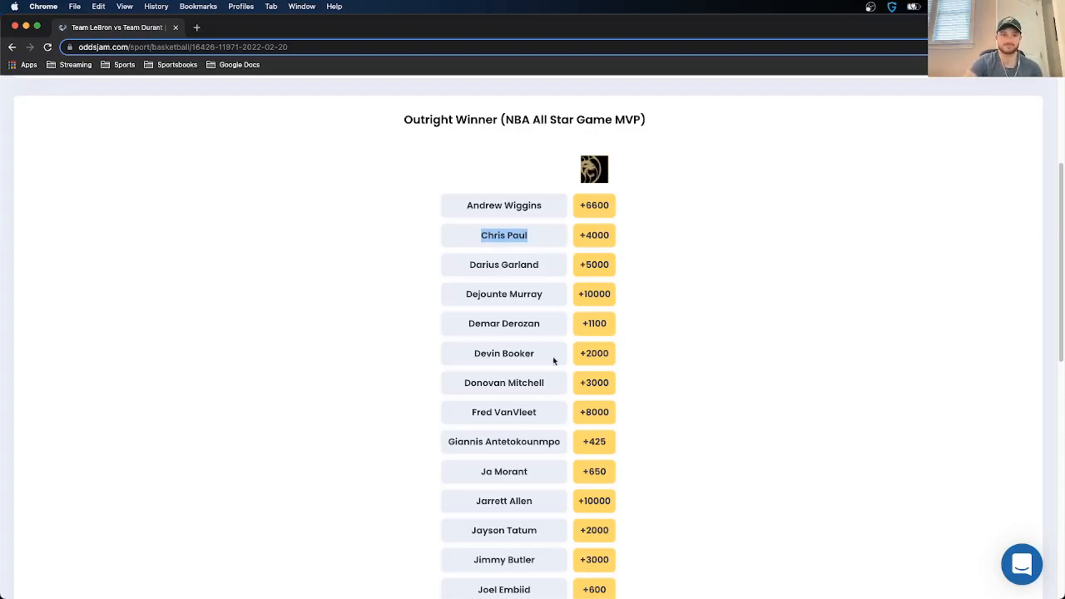